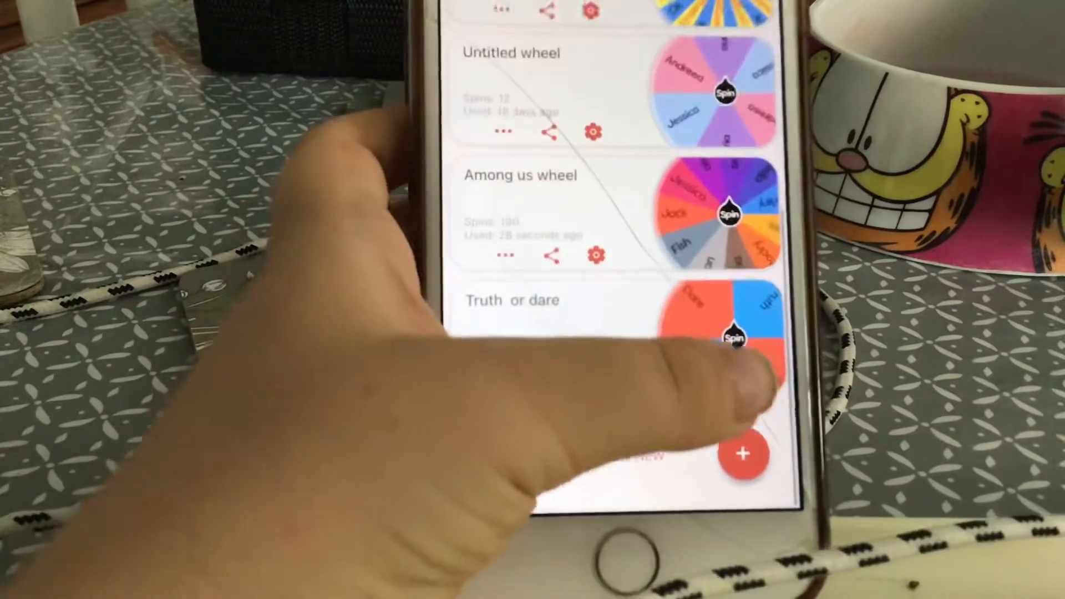
# Create a new blank wheel from the wheel list.
pyautogui.click(744, 455)
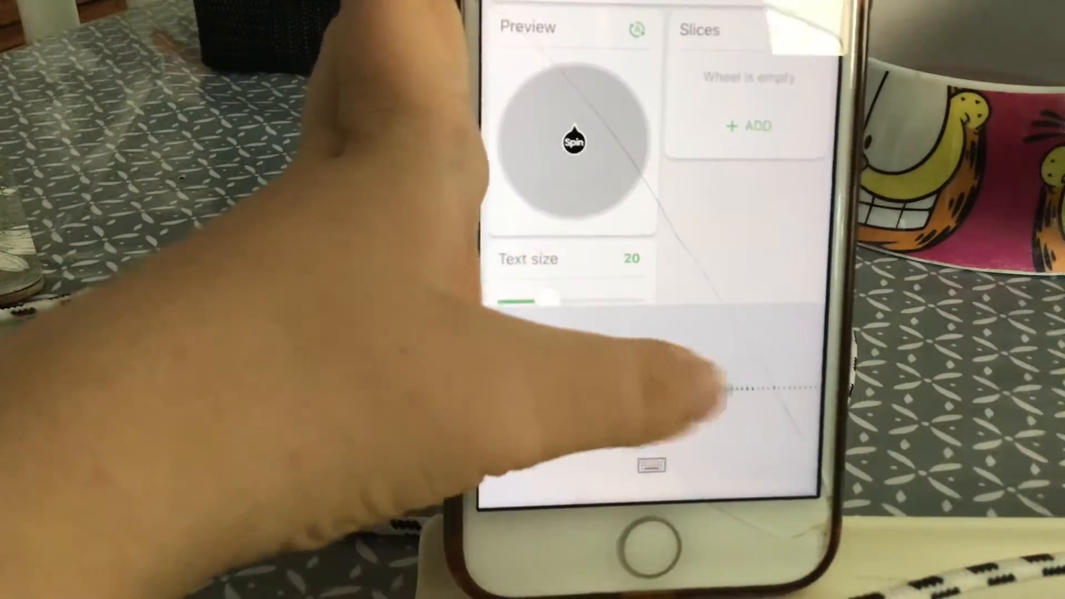
# Add the first slice to the empty wheel and set its number.
pyautogui.click(651, 467)
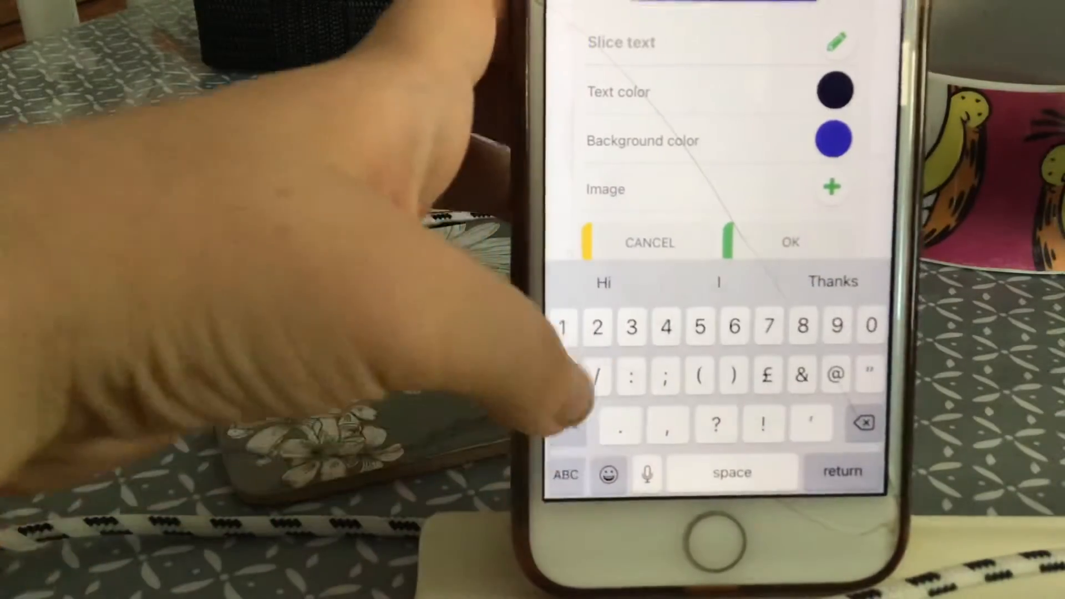
pyautogui.click(563, 326)
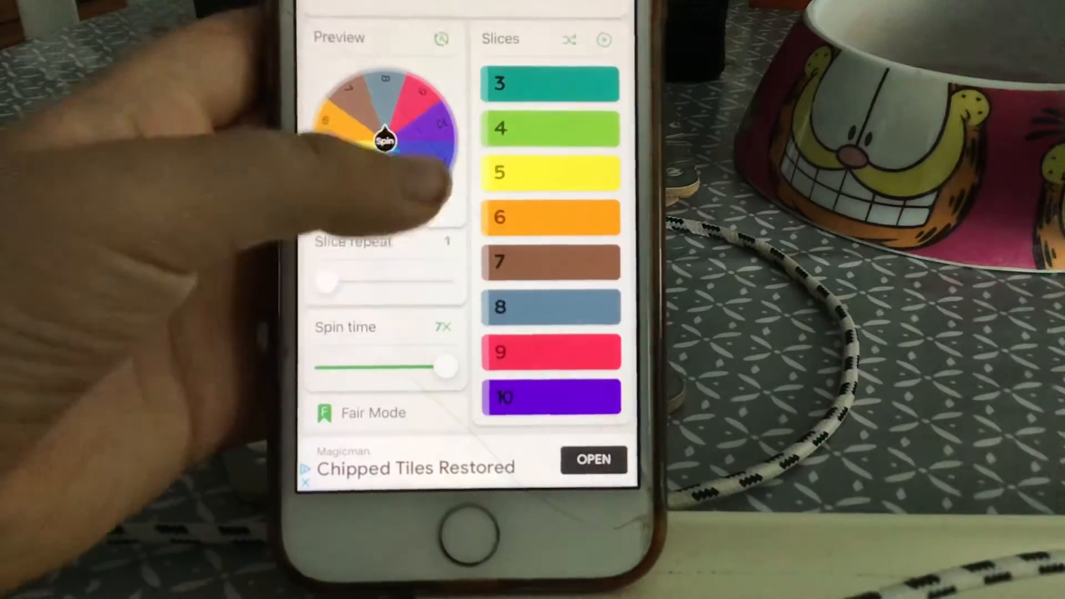
# Finish editing and bring up the ten-slice numbers wheel on the spin screen.
pyautogui.click(550, 84)
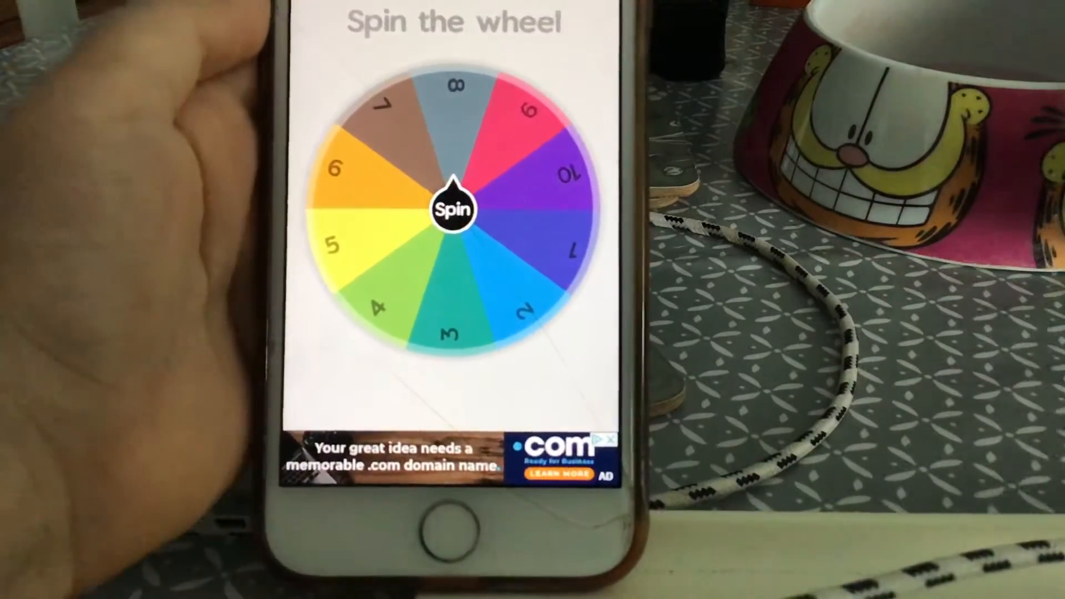
# Spin the numbers wheel and wait until it stops on 2.
pyautogui.click(450, 208)
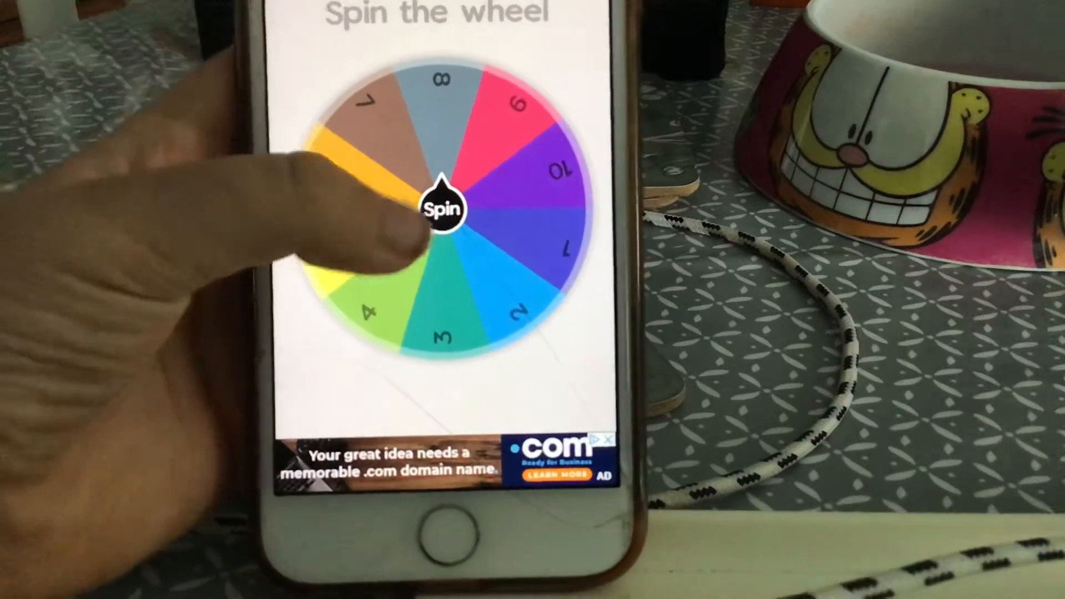
pyautogui.click(442, 208)
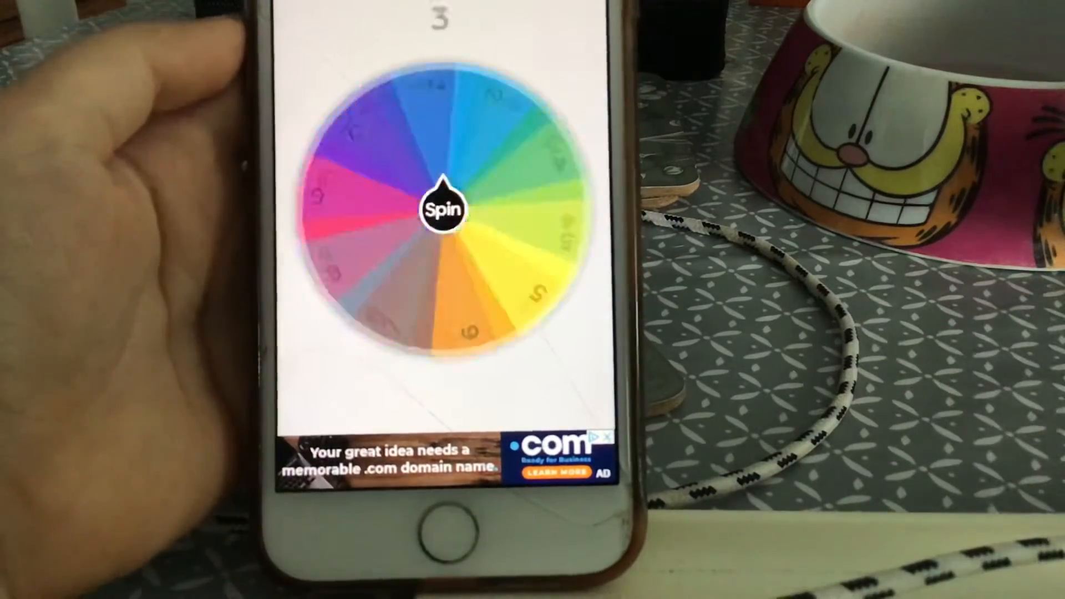
pyautogui.click(442, 208)
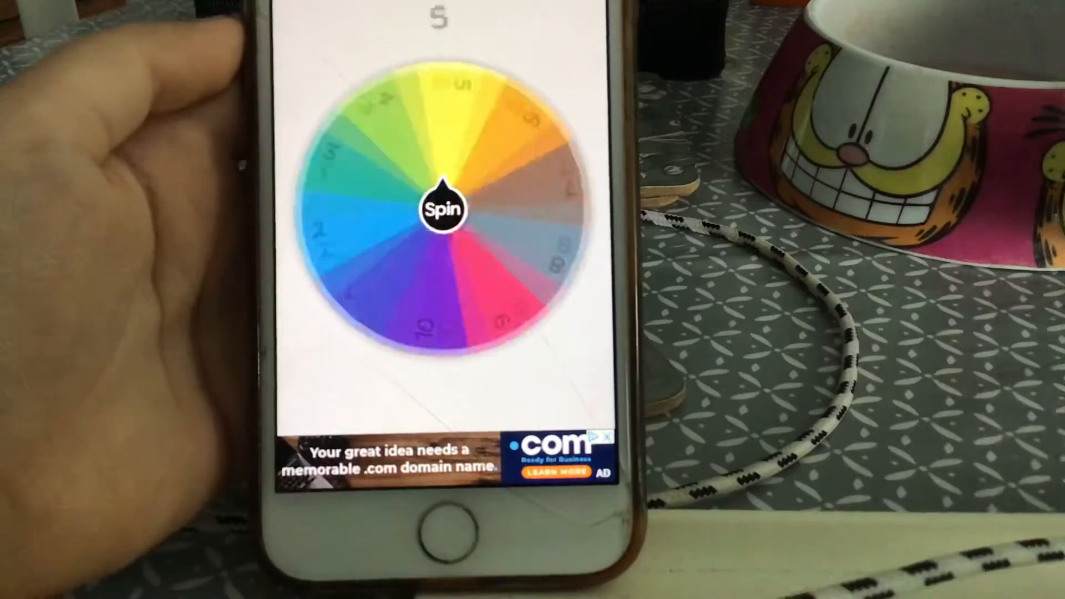
pyautogui.click(442, 209)
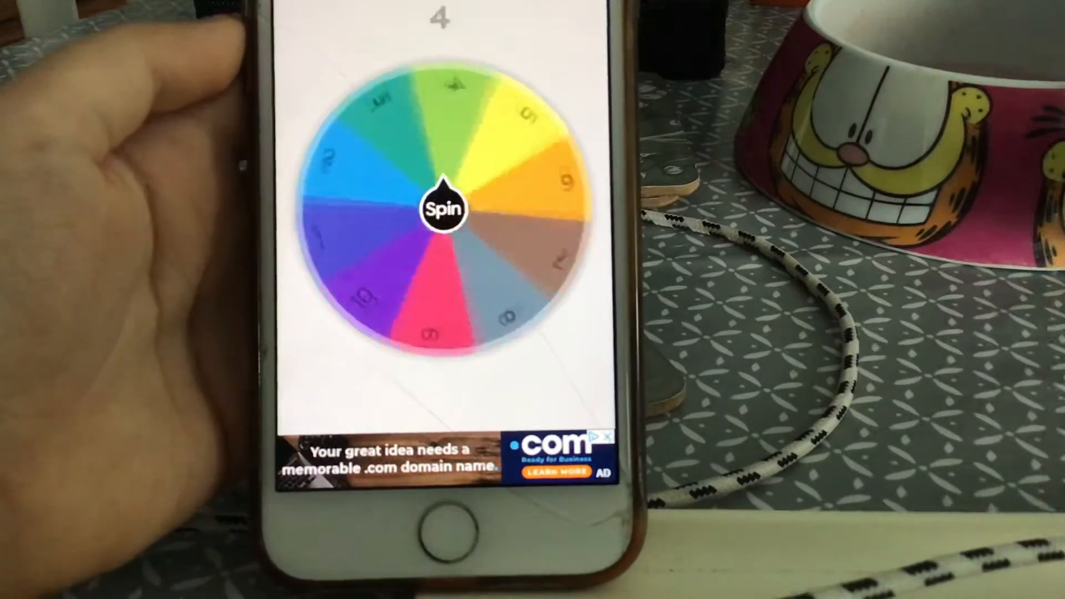
pyautogui.click(442, 207)
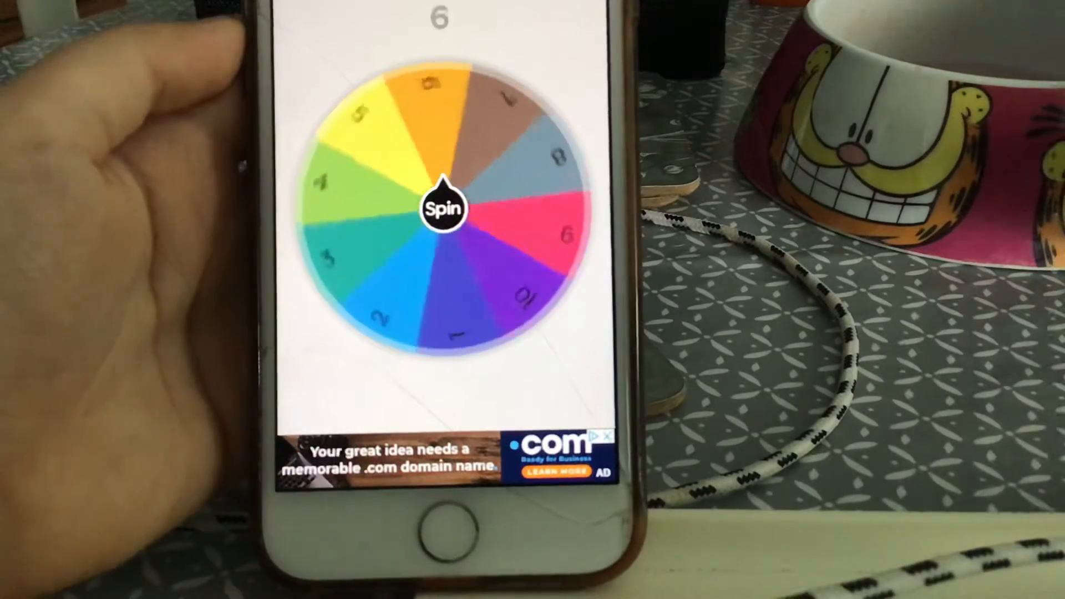
pyautogui.click(442, 206)
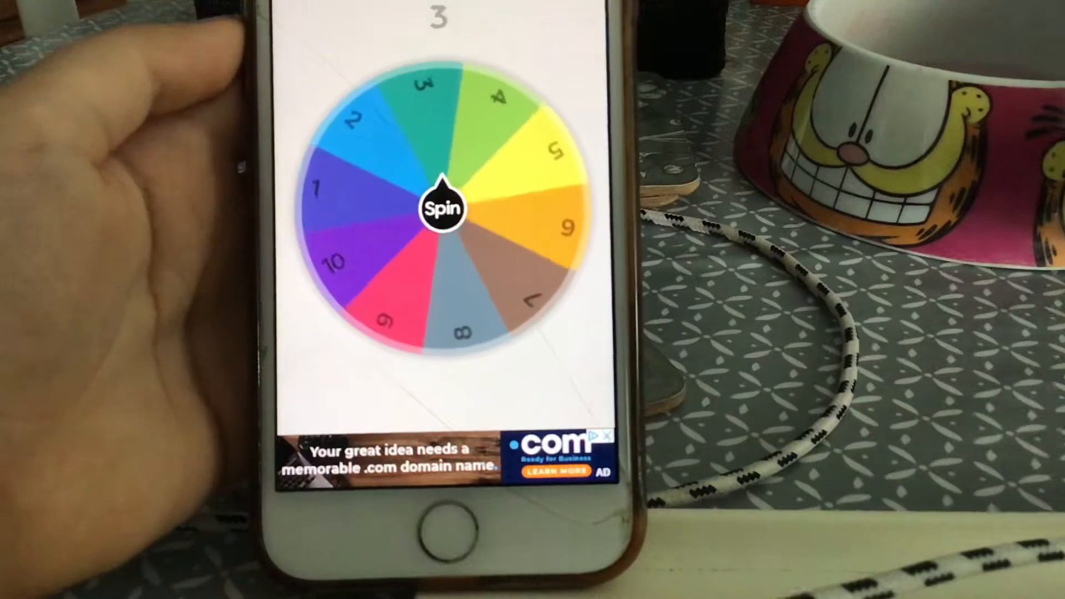
pyautogui.click(441, 206)
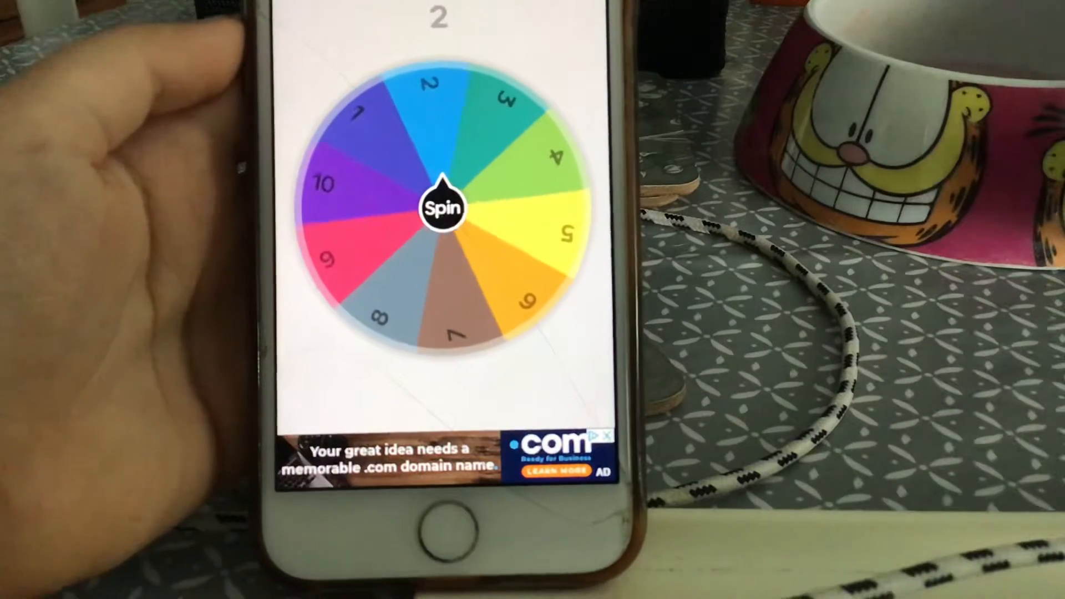
pyautogui.click(440, 207)
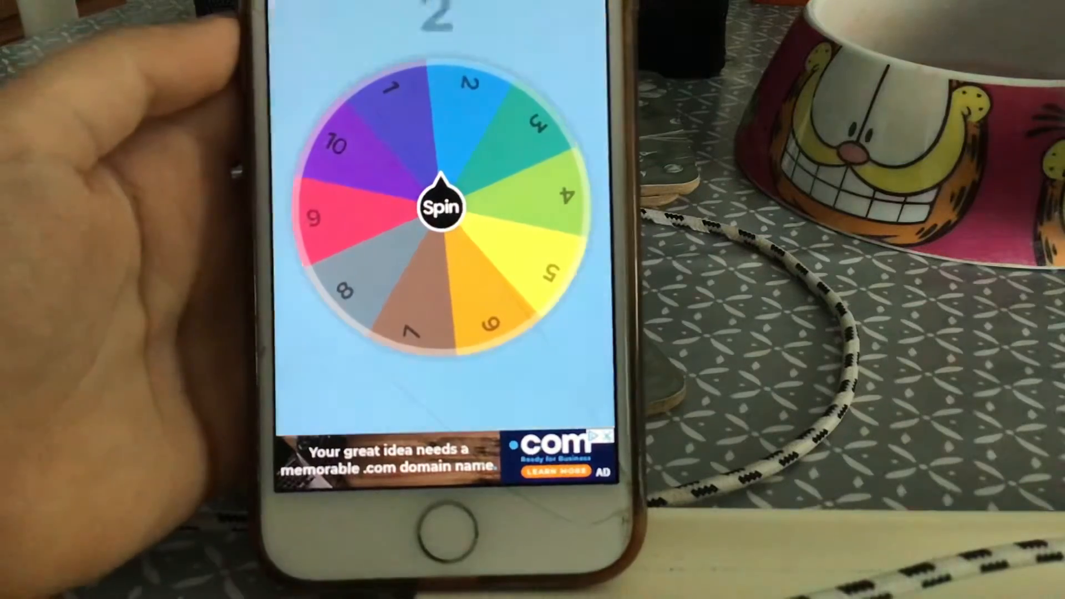
pyautogui.click(440, 207)
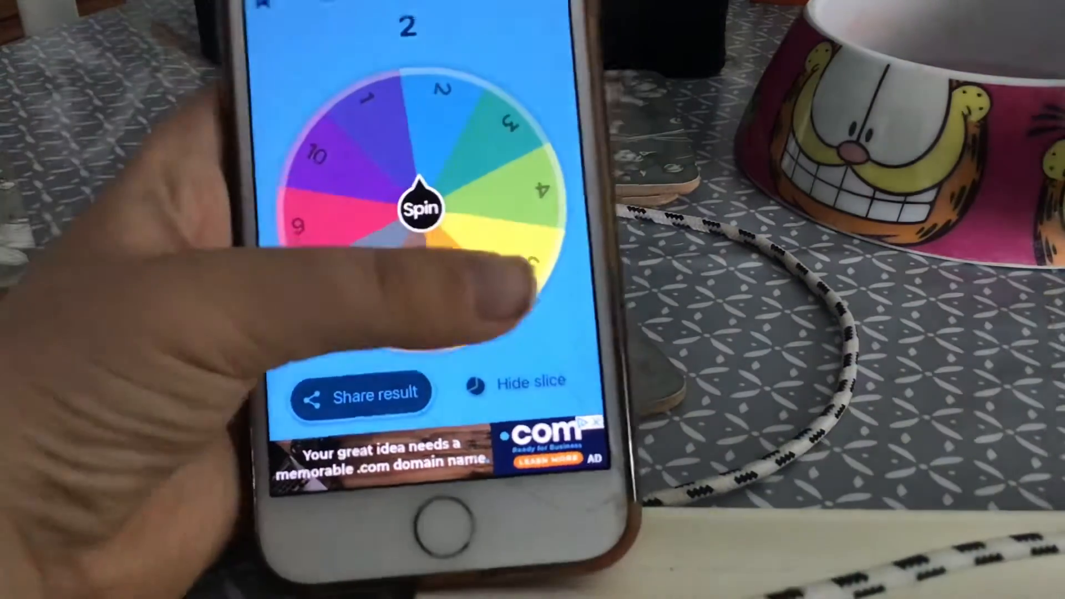
# Hide slice 2, then spin the remaining nine slices until landing on 1.
pyautogui.click(421, 207)
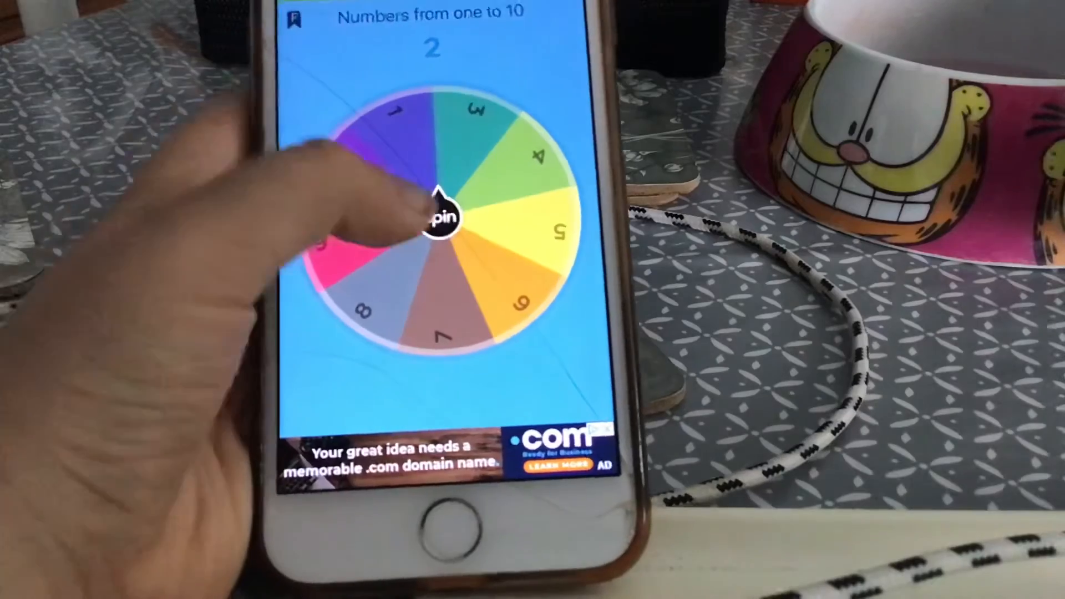
pyautogui.click(441, 216)
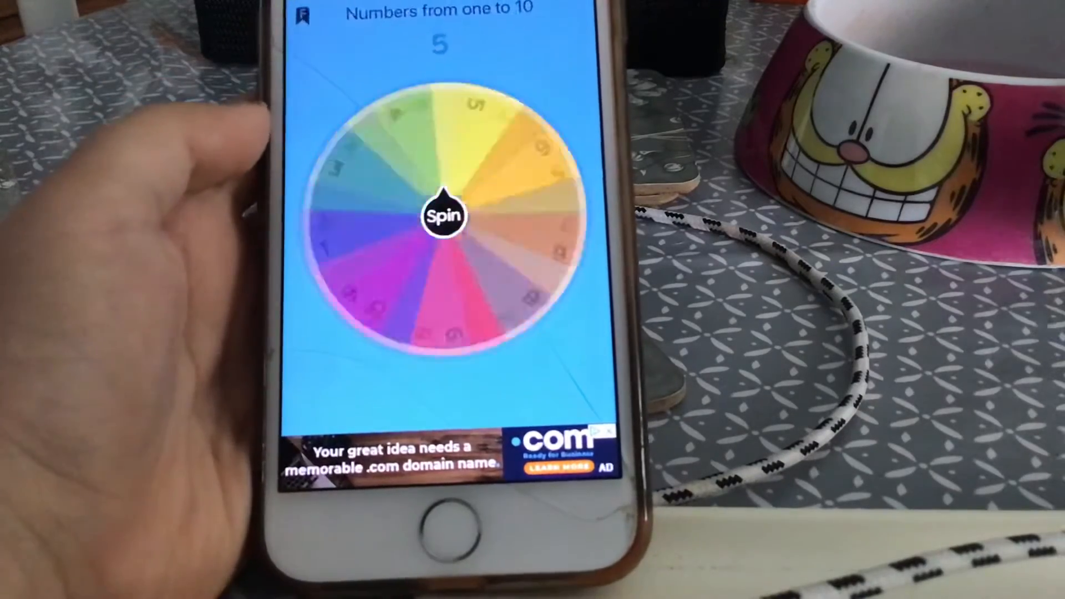
pyautogui.click(445, 215)
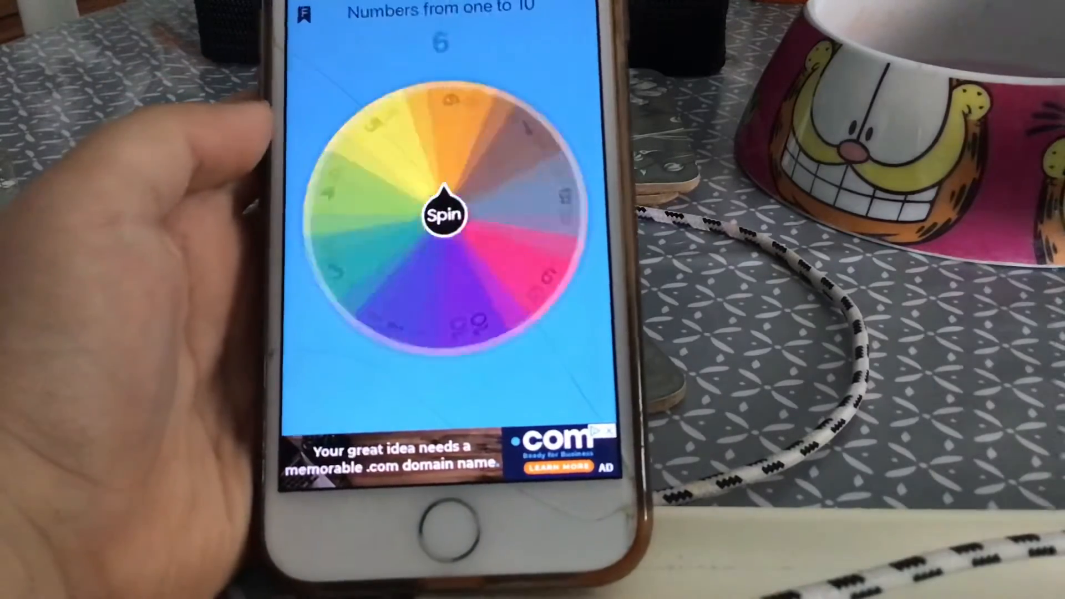
pyautogui.click(444, 215)
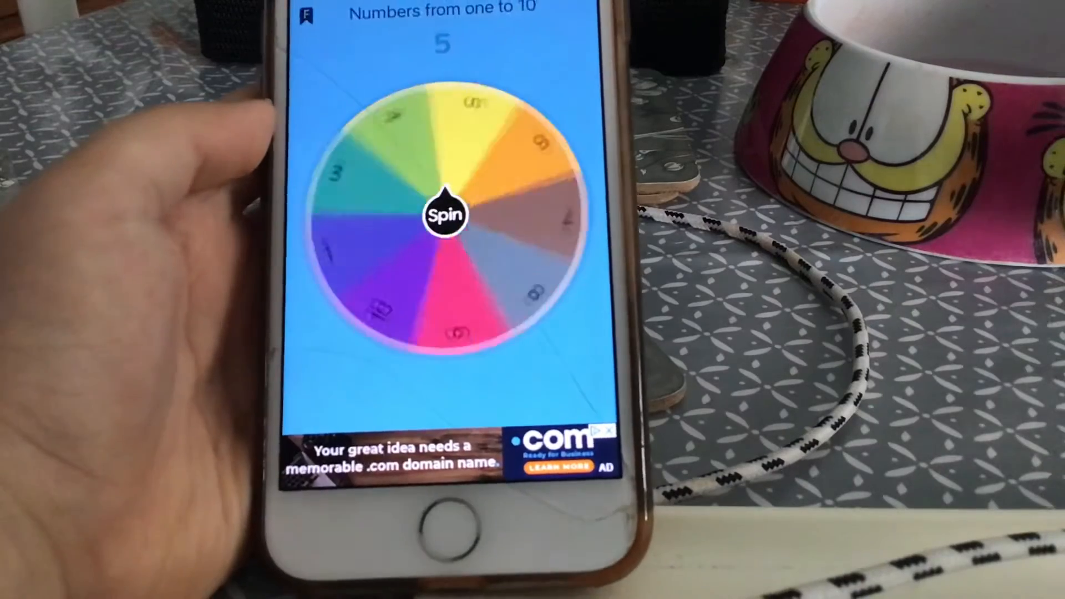
pyautogui.click(444, 214)
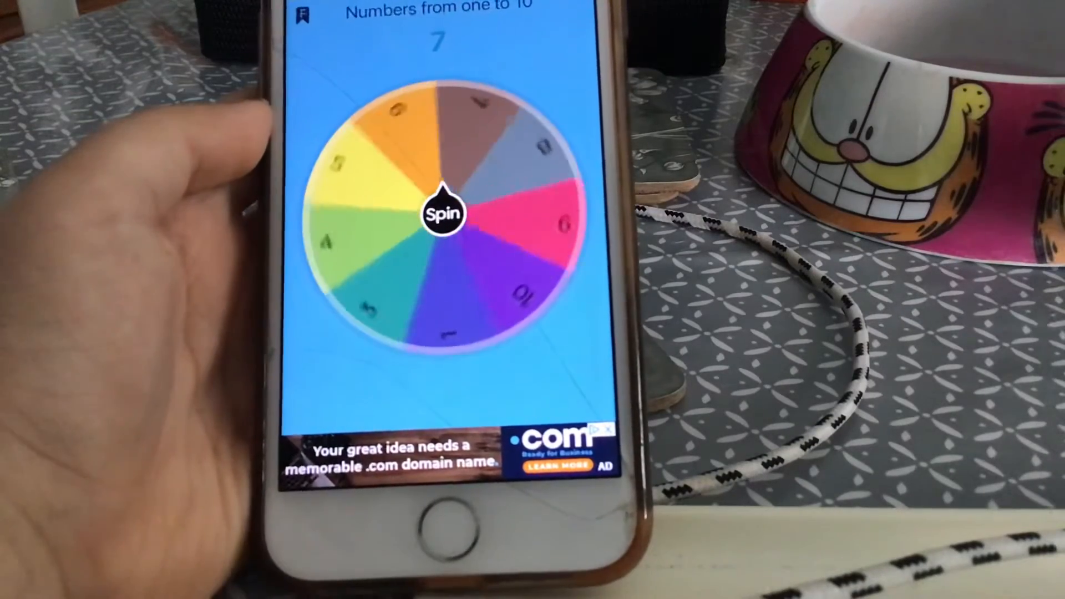
pyautogui.click(442, 211)
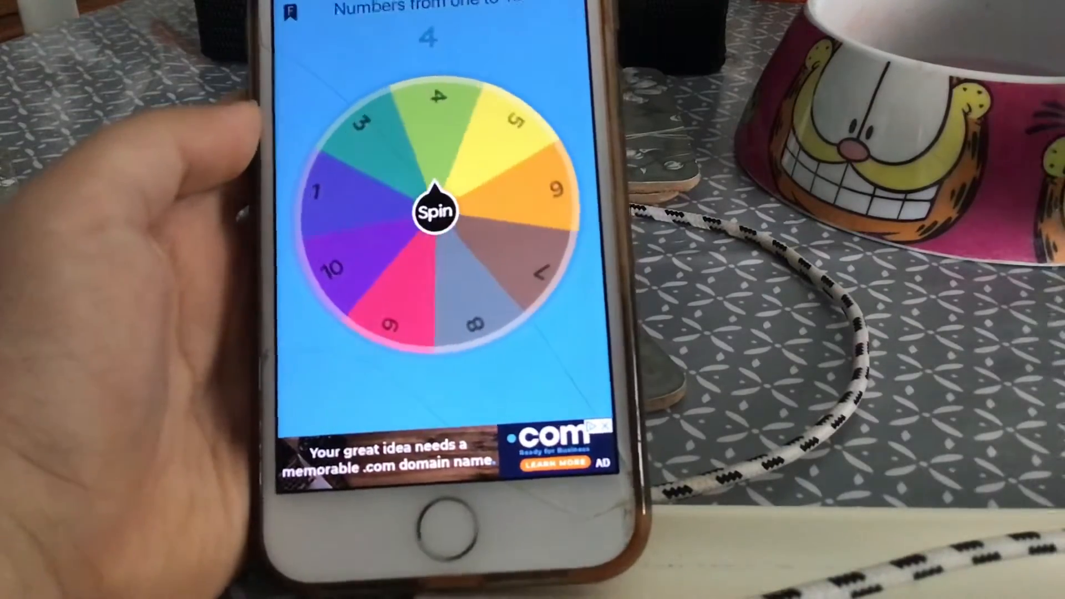
pyautogui.click(436, 211)
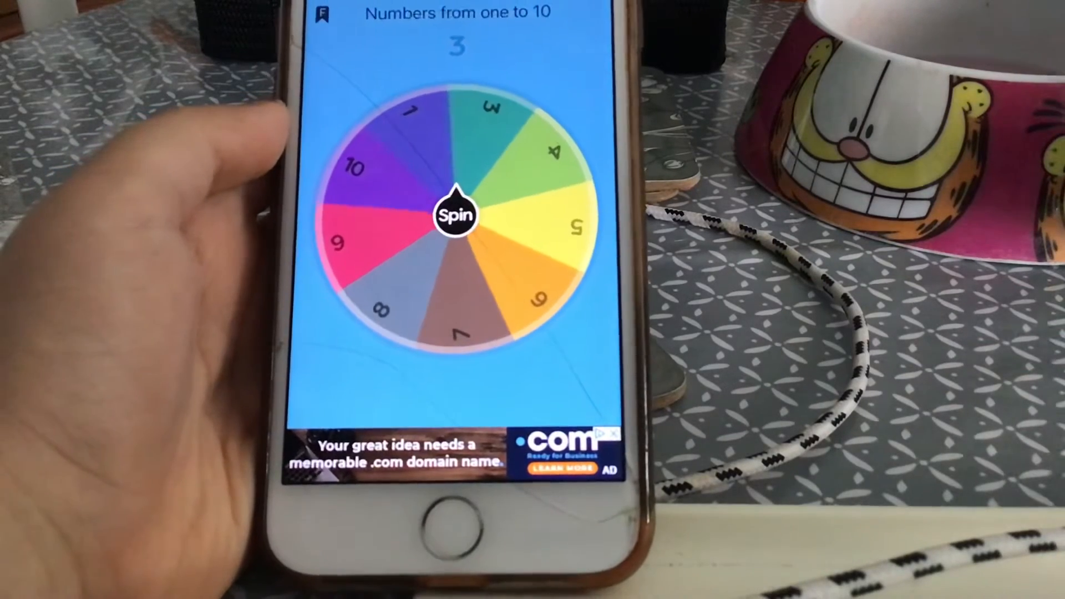
pyautogui.click(455, 212)
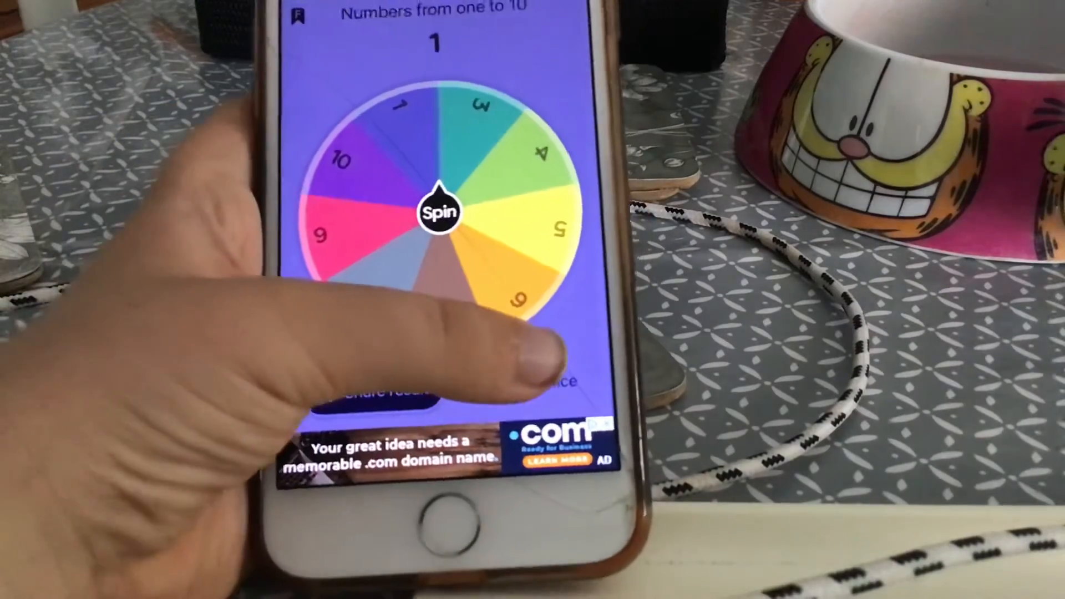
# Hide slice 1, spin repeatedly until landing on 7, then hide slice 7.
pyautogui.click(439, 211)
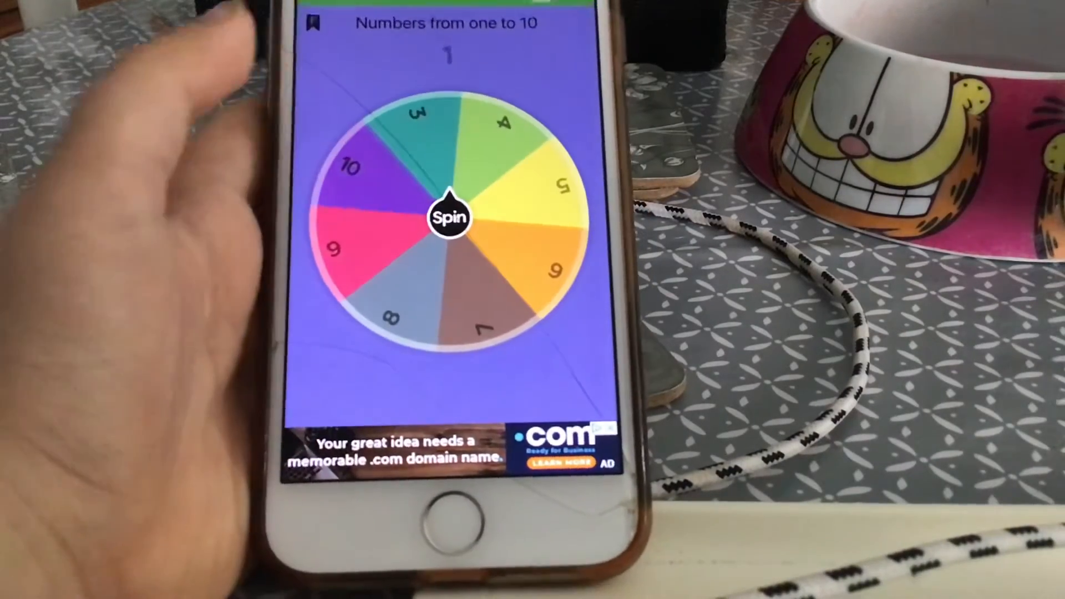
pyautogui.click(449, 218)
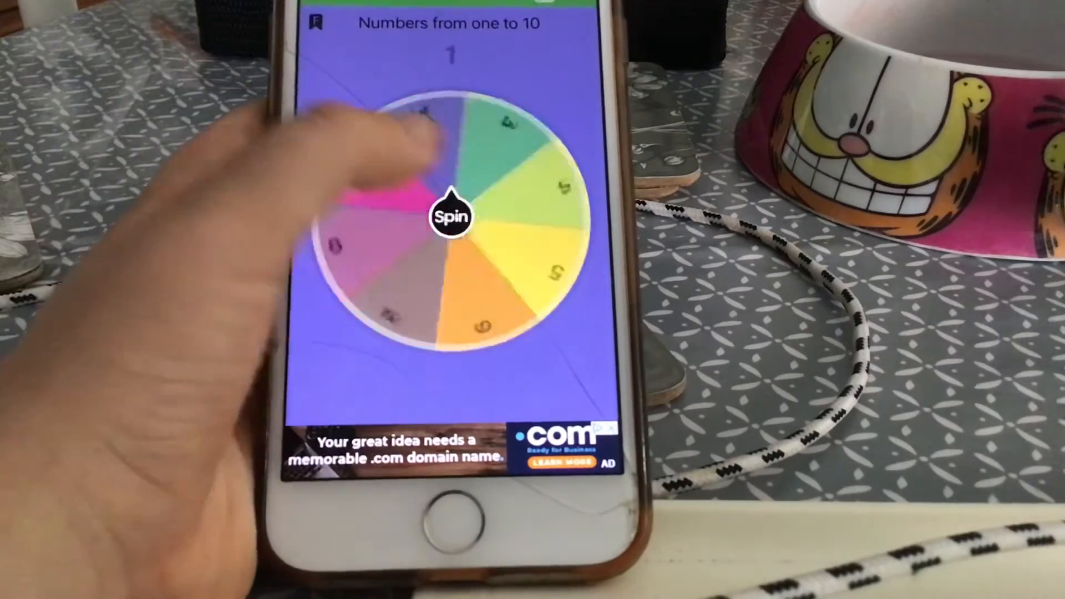
pyautogui.click(451, 216)
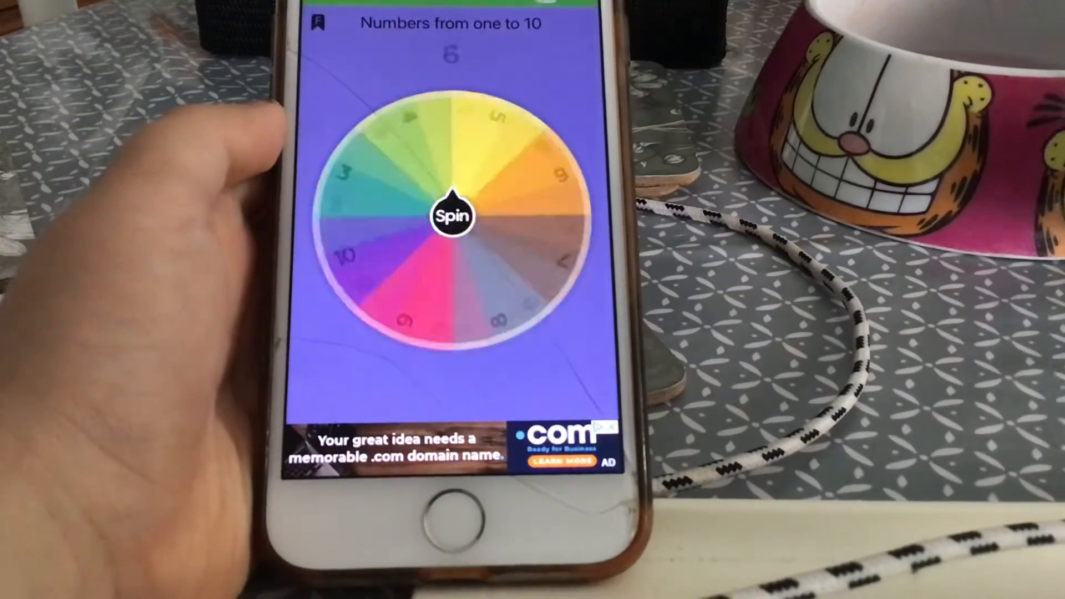
pyautogui.click(452, 215)
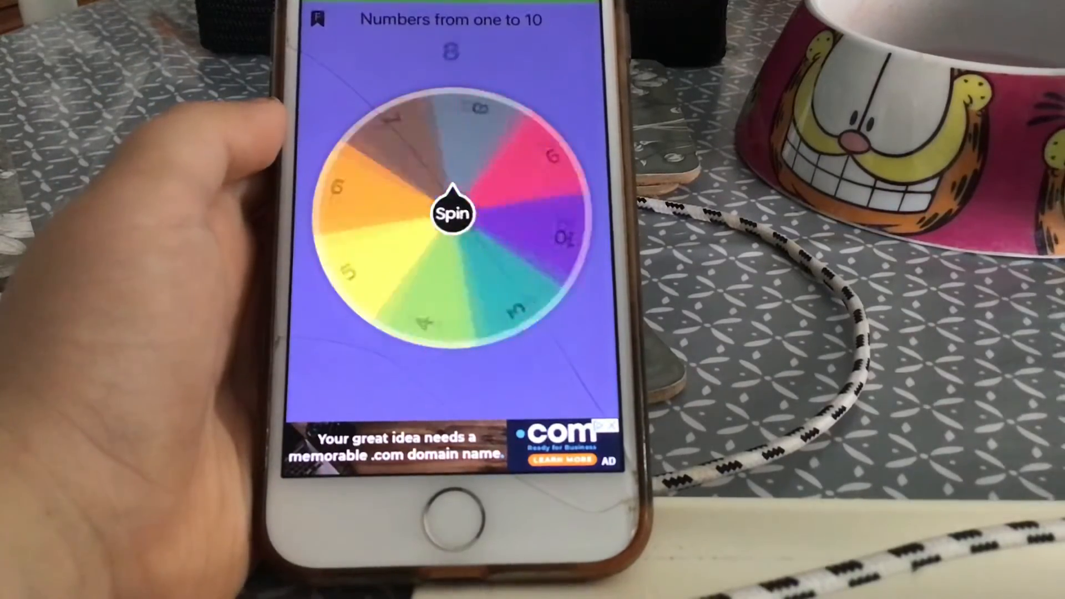
pyautogui.click(452, 213)
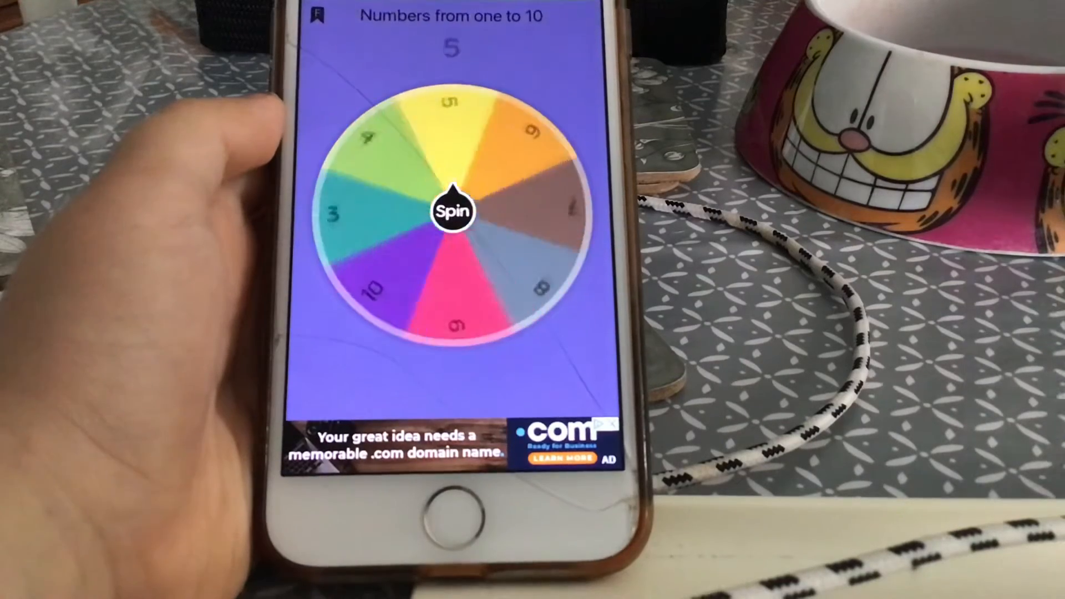
pyautogui.click(453, 210)
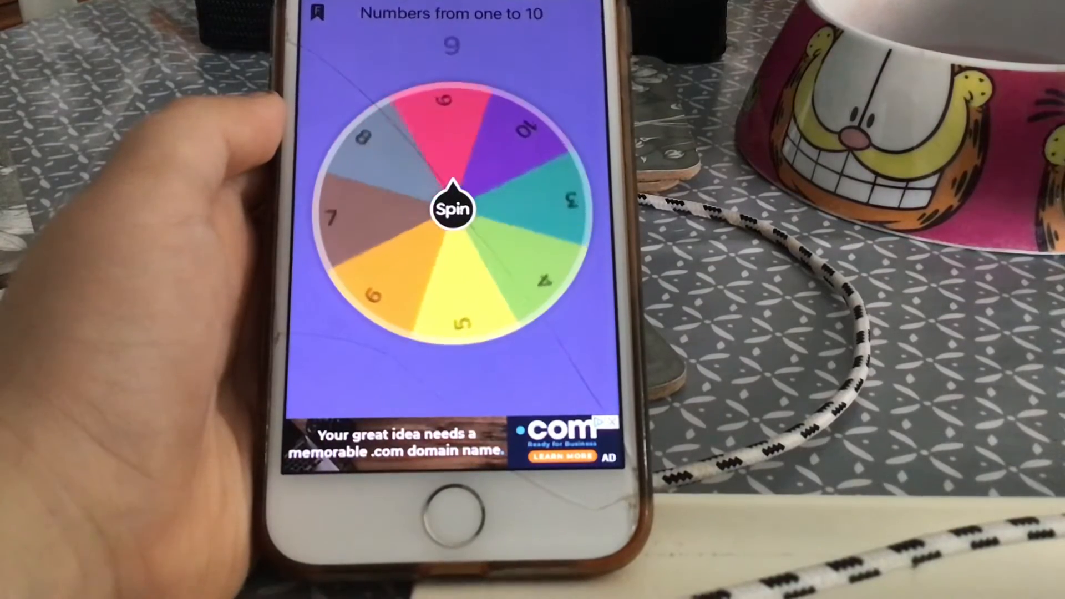
pyautogui.click(451, 207)
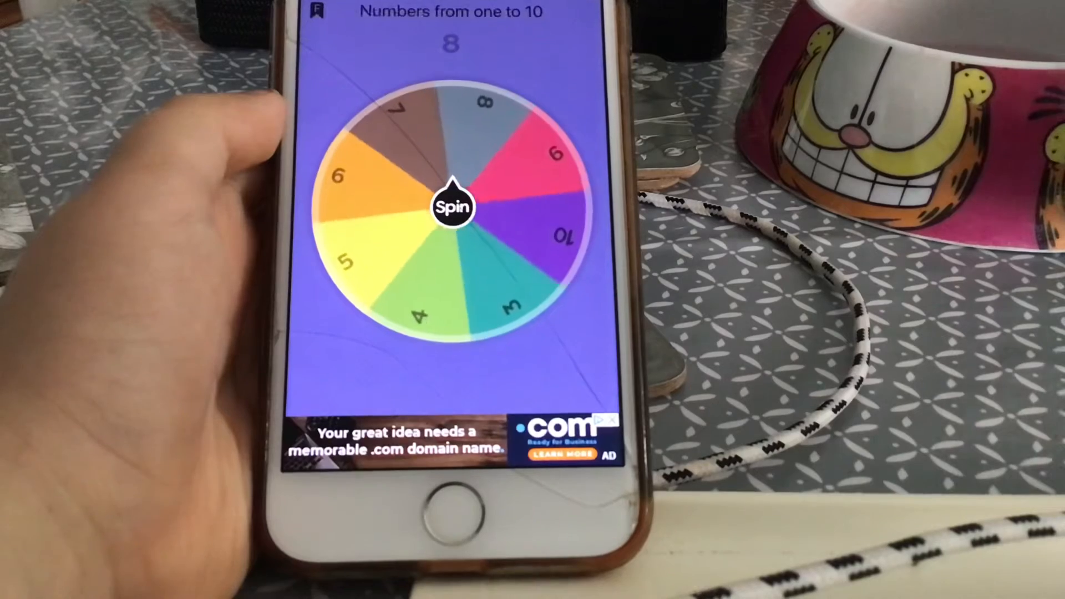
pyautogui.click(453, 206)
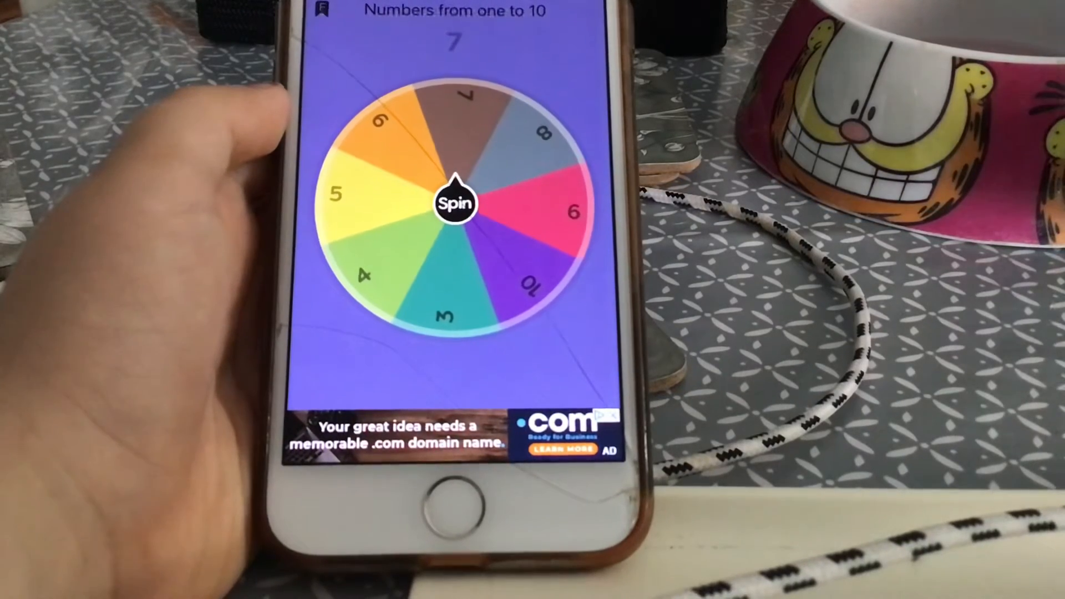
pyautogui.click(454, 203)
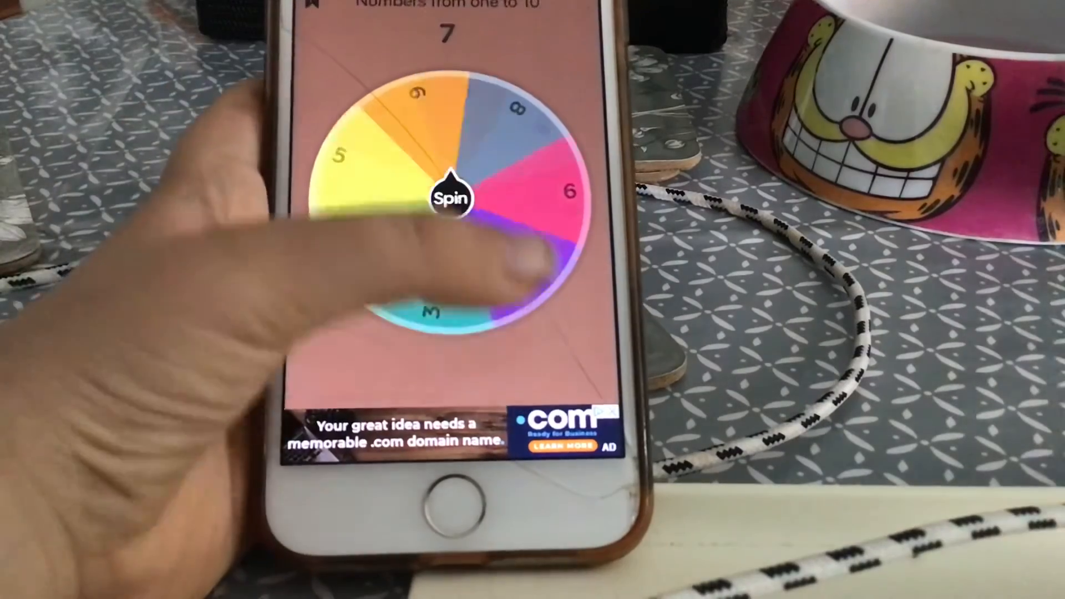
# Spin the seven remaining slices repeatedly until the wheel lands on 6.
pyautogui.click(452, 198)
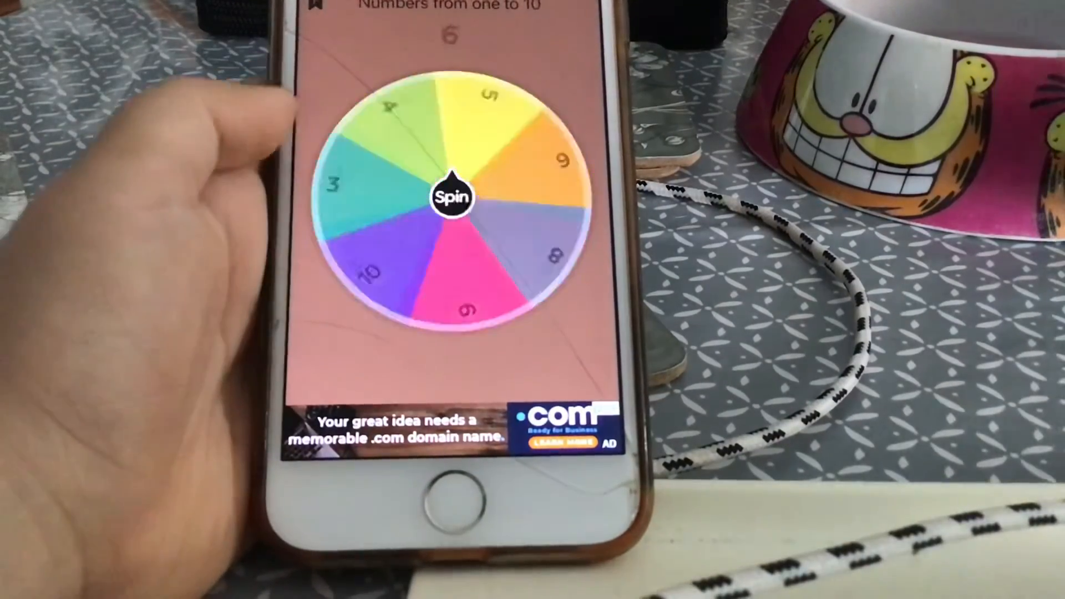
pyautogui.click(451, 197)
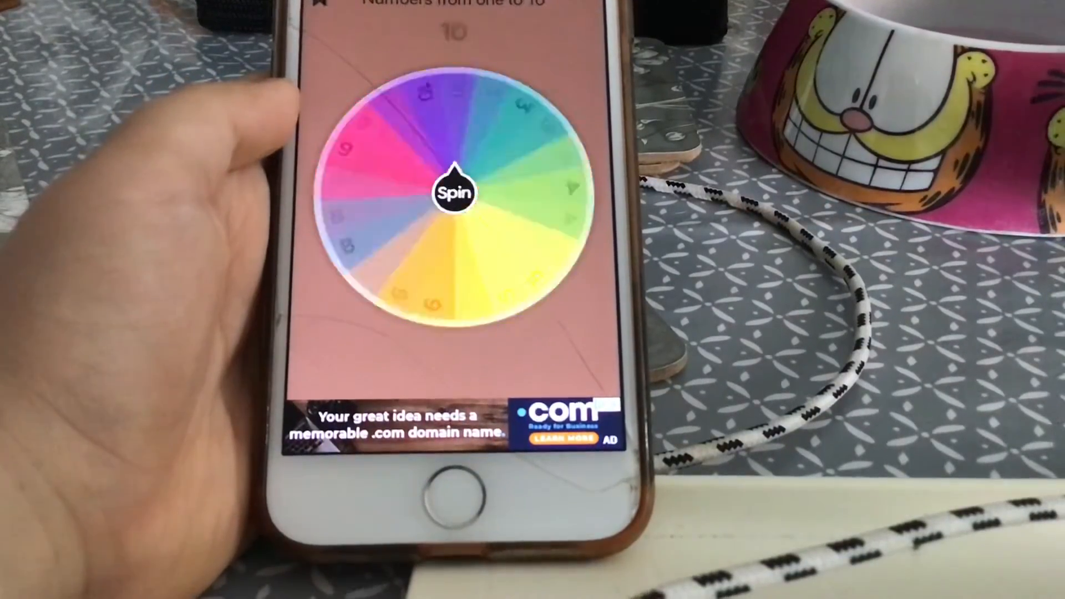
pyautogui.click(454, 190)
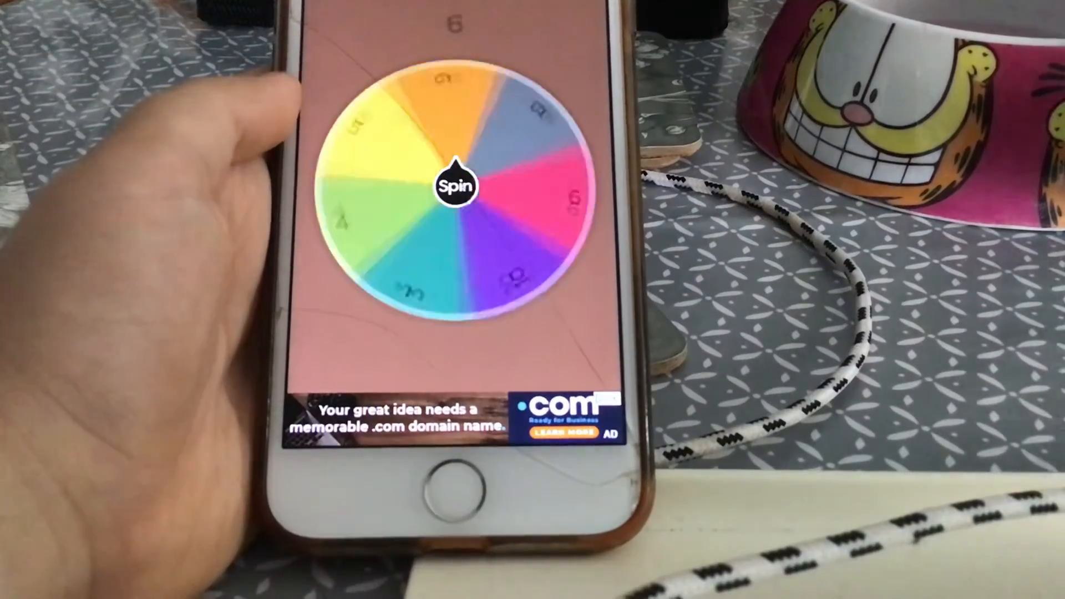
pyautogui.click(454, 185)
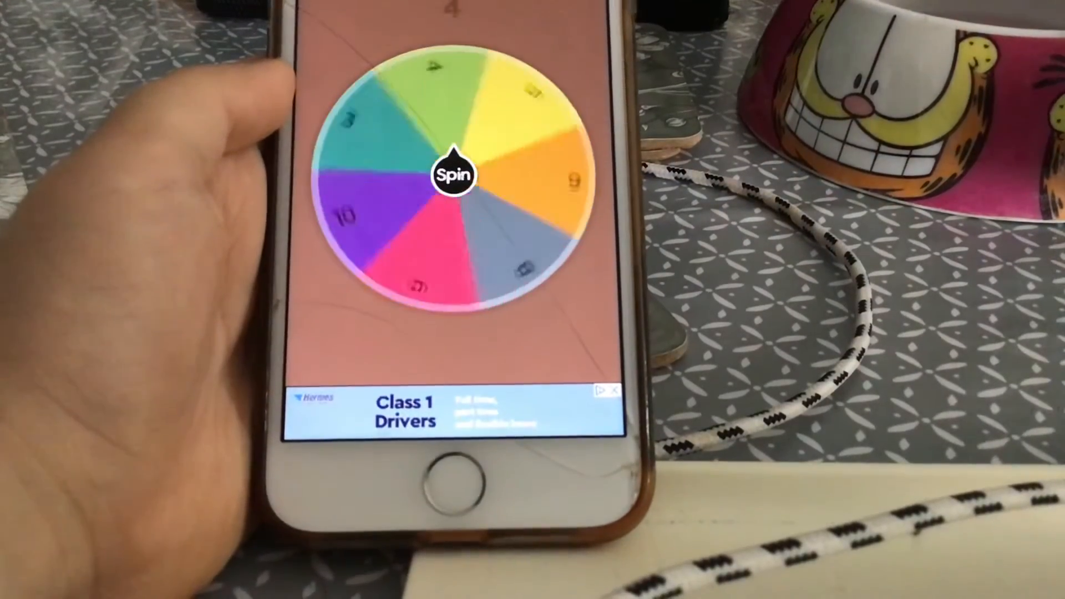
pyautogui.click(454, 172)
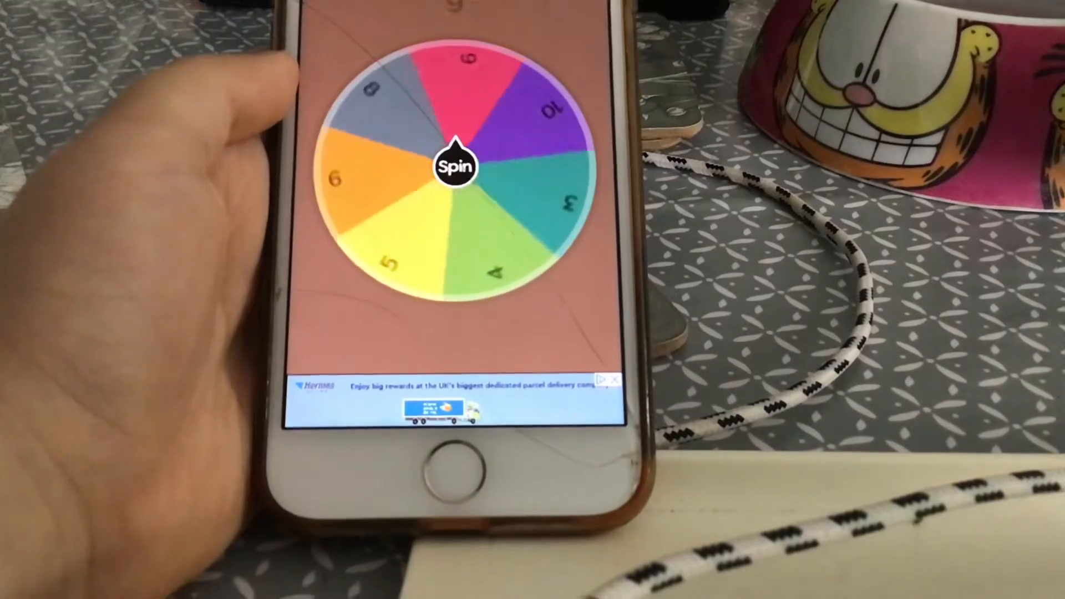
pyautogui.click(456, 166)
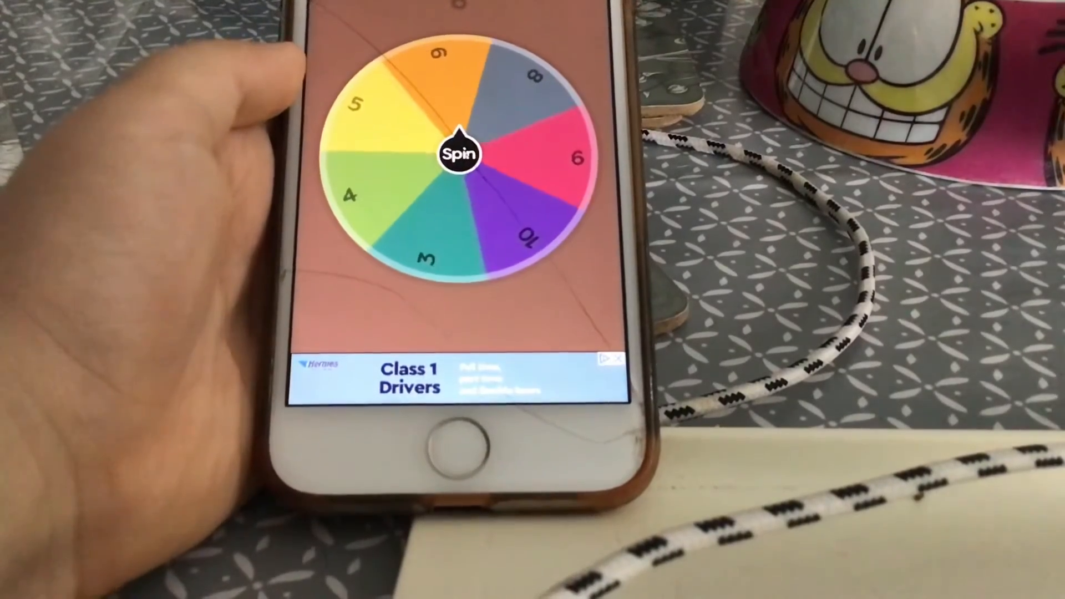
pyautogui.click(459, 151)
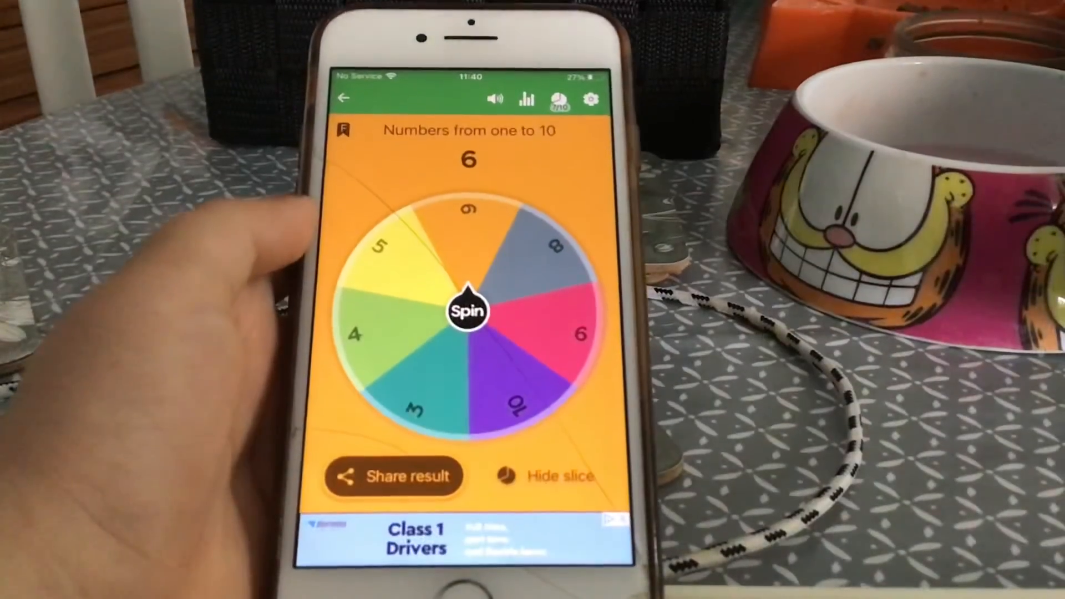
# Hide slice 6 and spin the remaining 3, 4, 5, 8, 9, 10 slices, landing on 10.
pyautogui.click(467, 312)
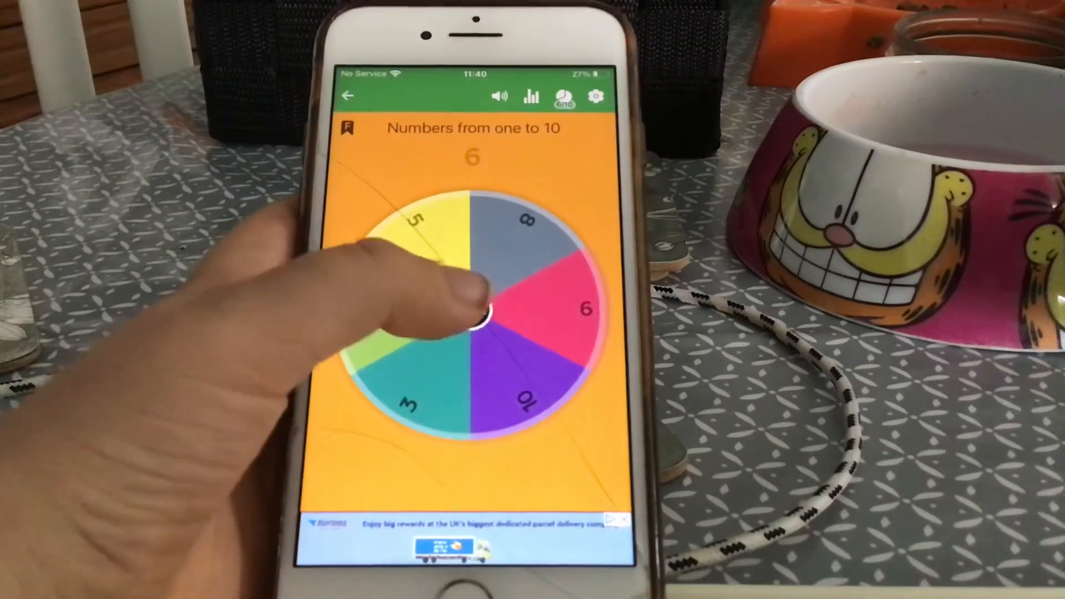
pyautogui.click(472, 315)
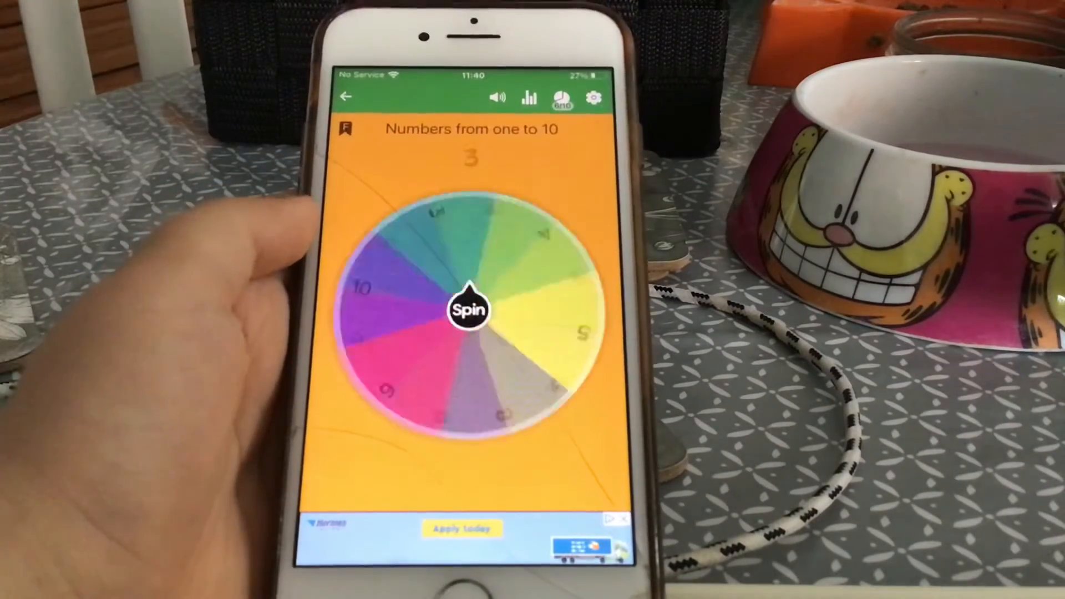
pyautogui.click(469, 309)
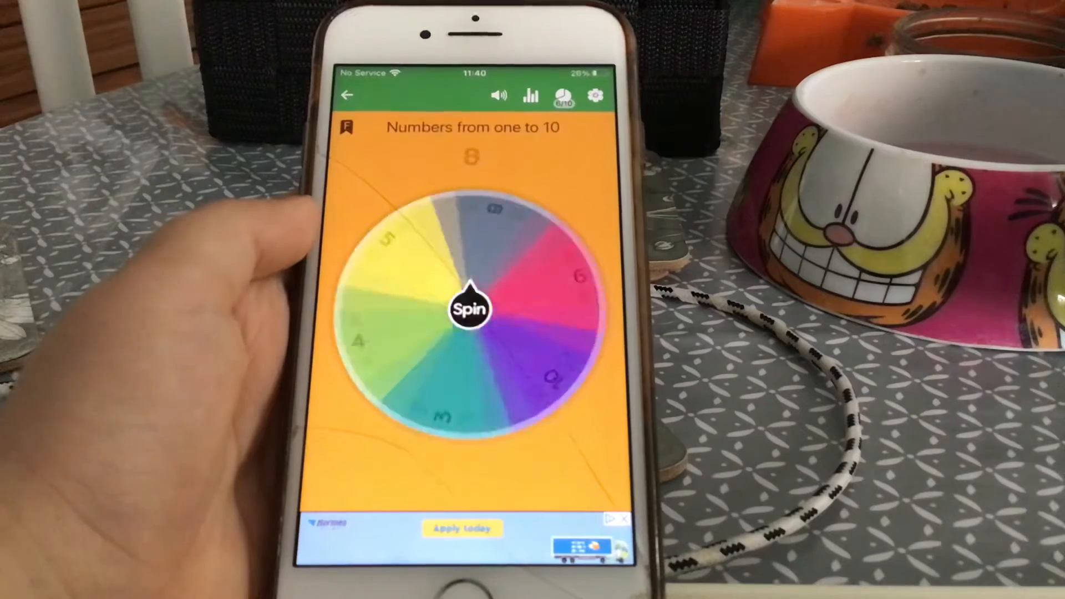
pyautogui.click(471, 311)
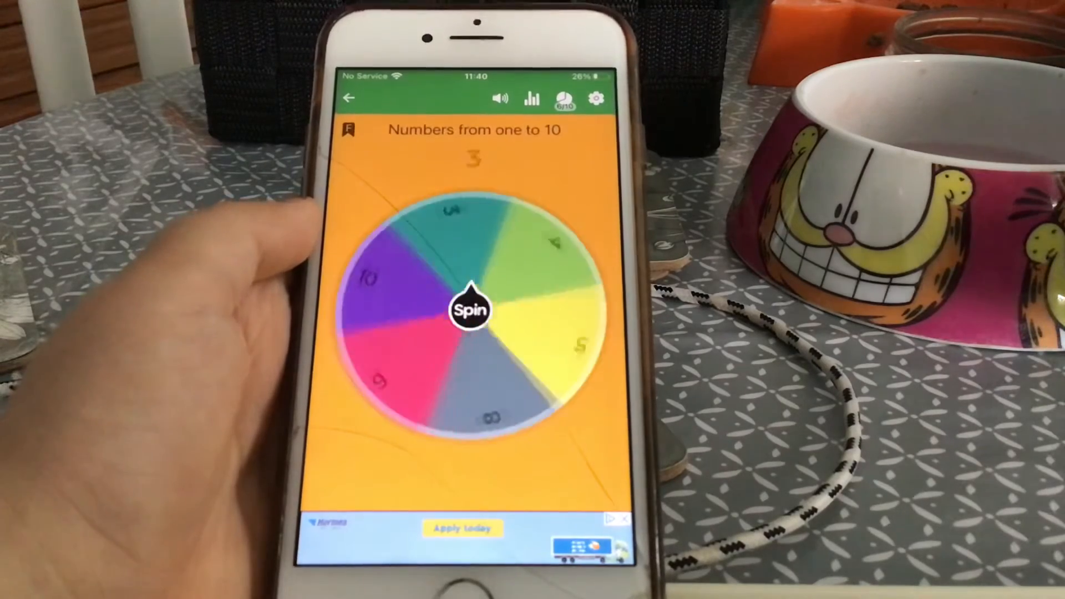
pyautogui.click(470, 311)
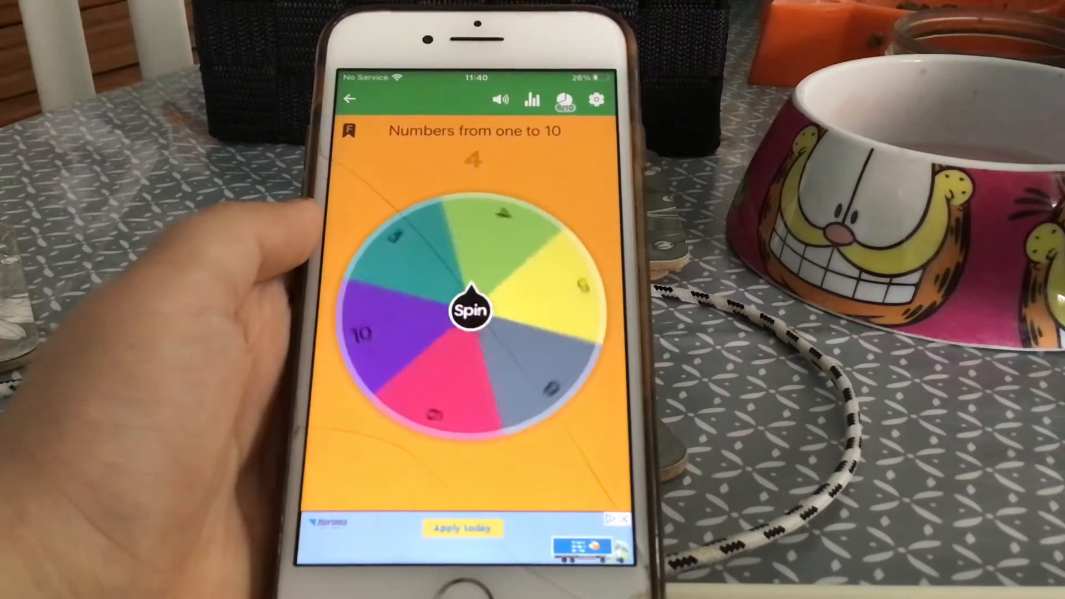
pyautogui.click(471, 309)
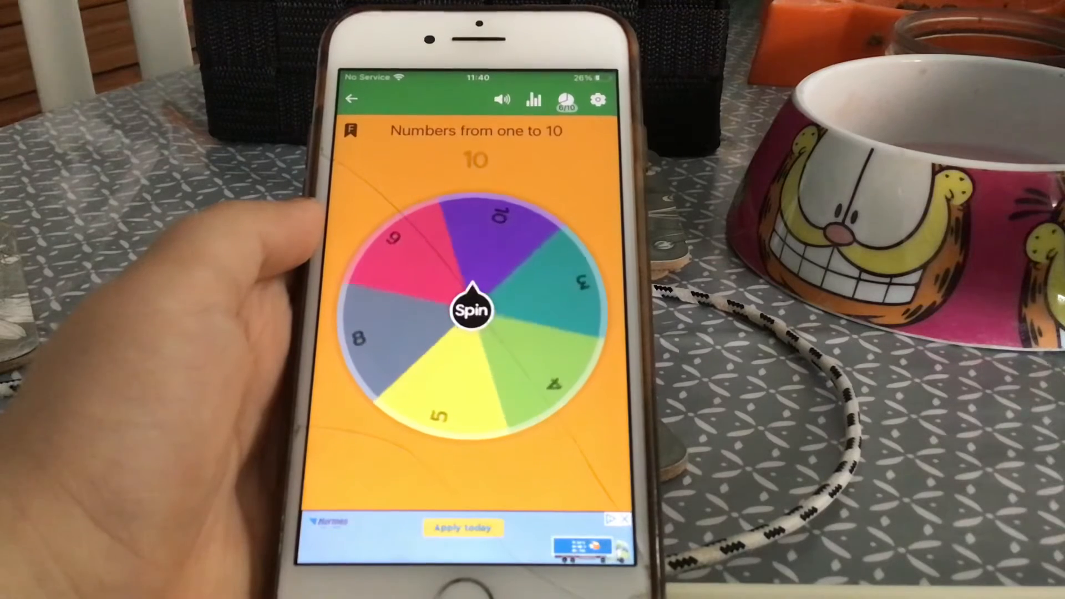
pyautogui.click(471, 311)
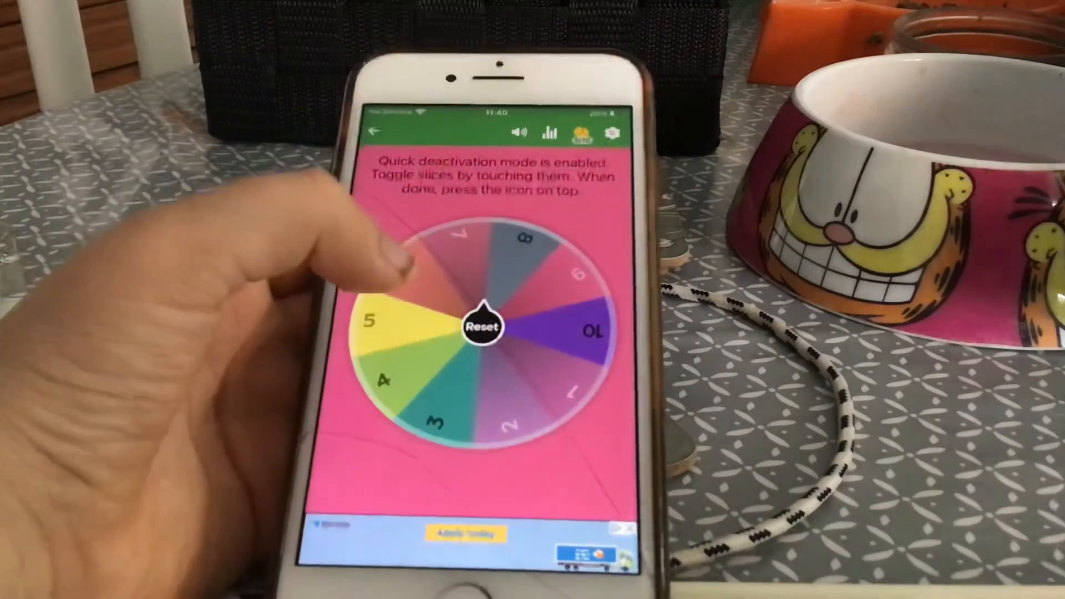
# Turn slice 7 back on in quick deactivation mode.
pyautogui.click(449, 244)
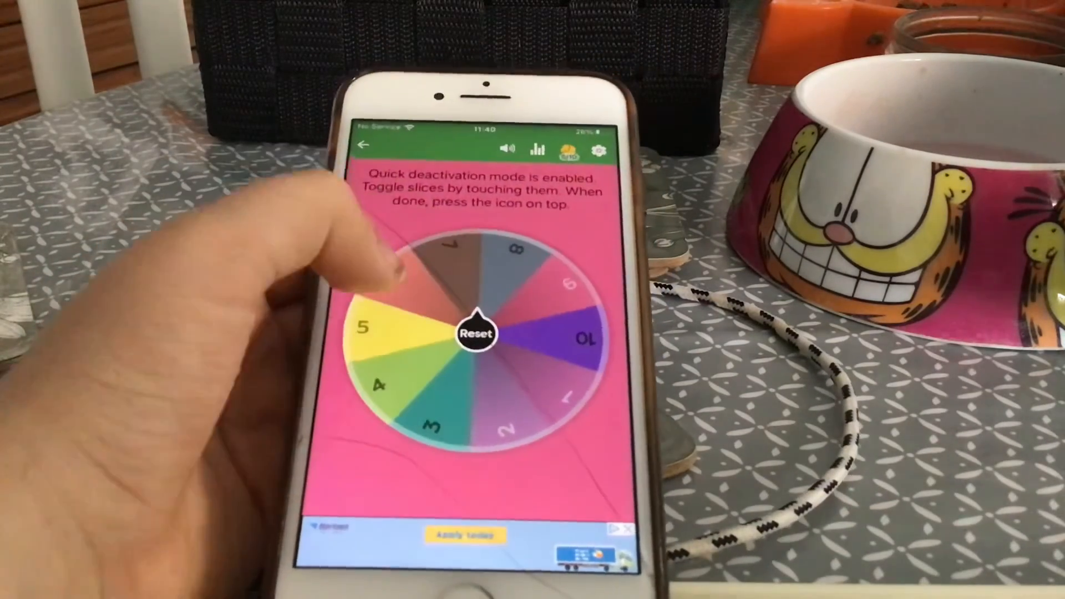